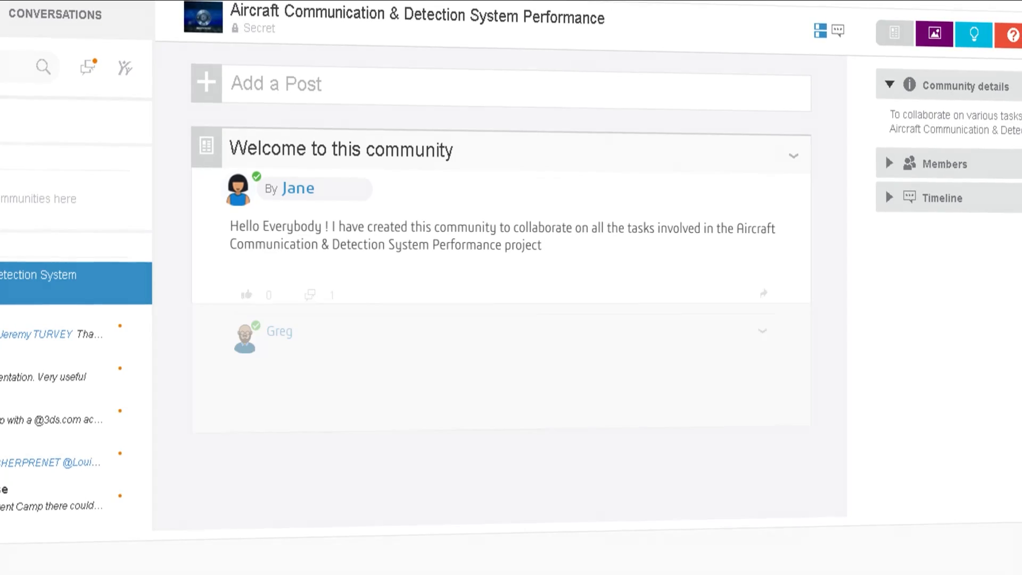
- Reveal Greg's reply on the welcome post, pick DME_antenna in 3DDrive My Files, then go to Project Planning
click(761, 330)
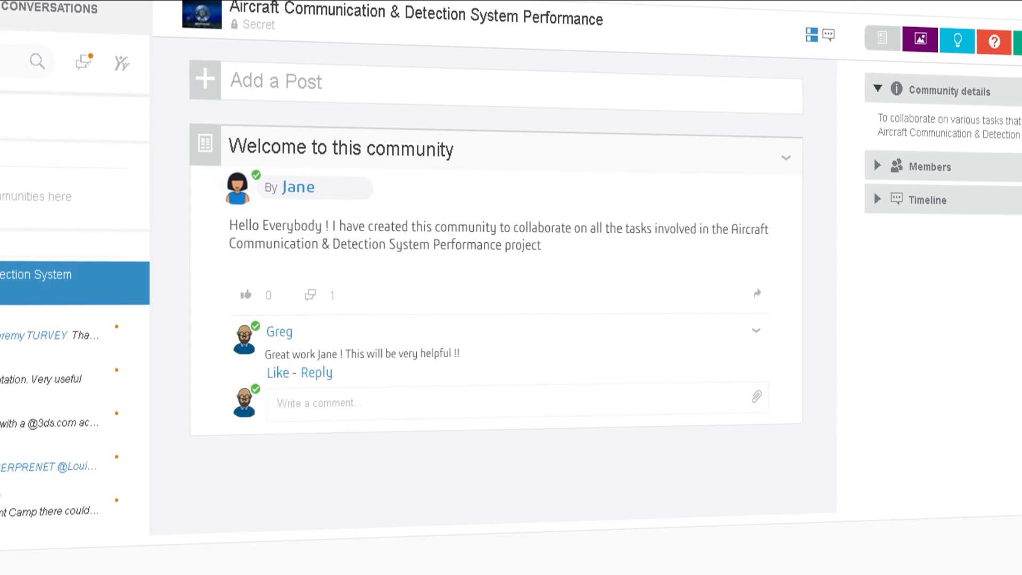
click(477, 37)
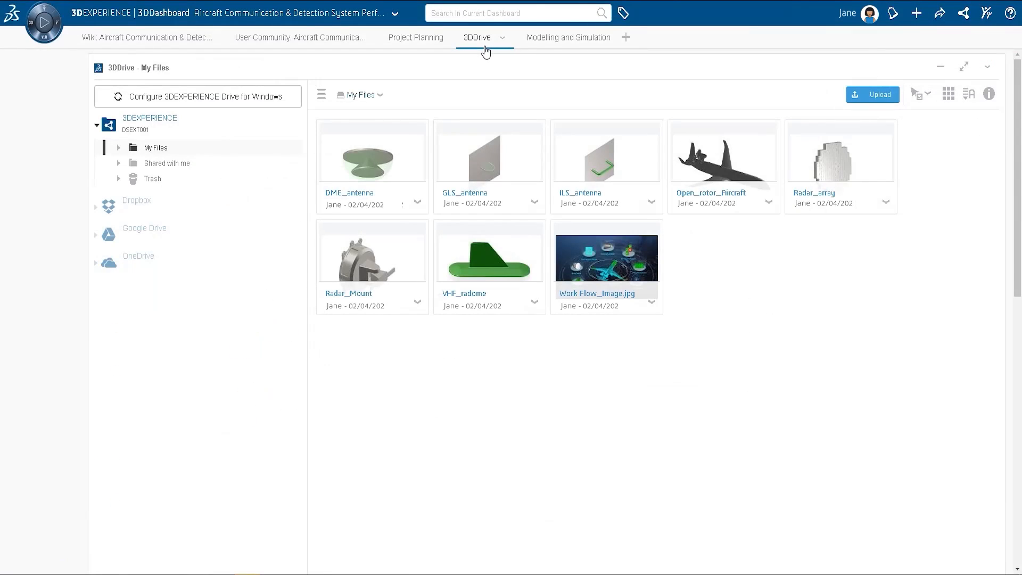
mouse_move(466, 74)
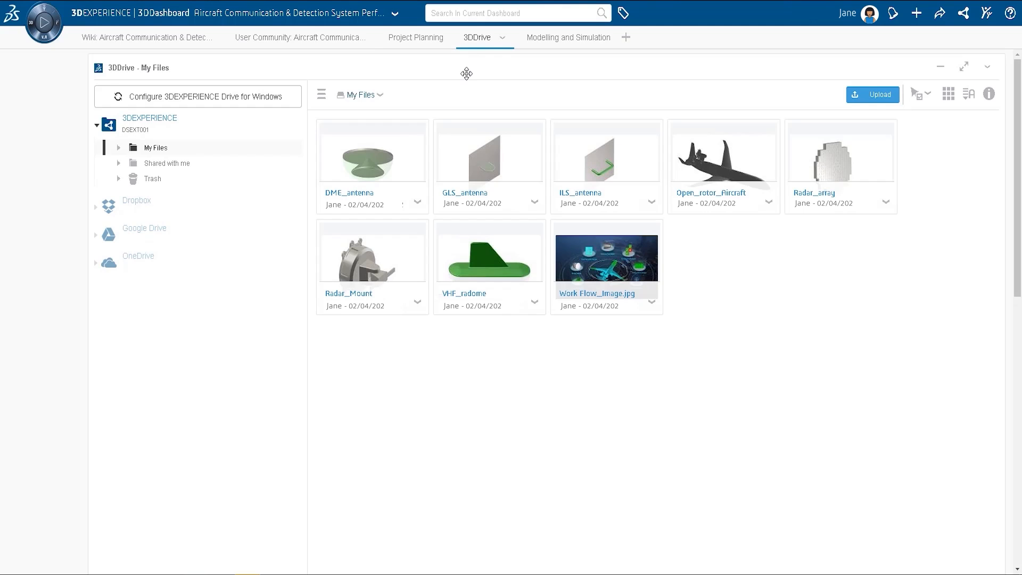
click(371, 157)
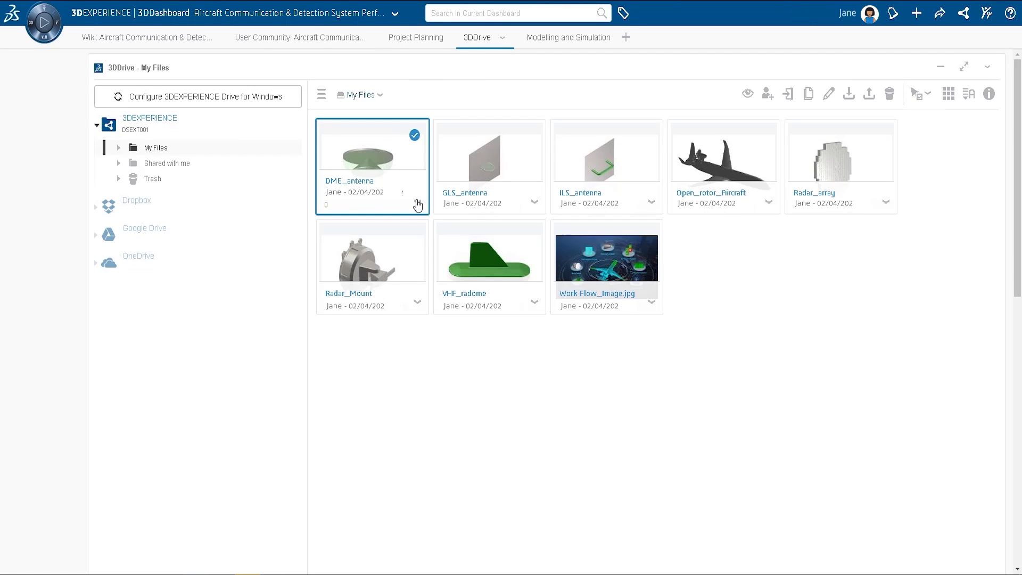
click(415, 37)
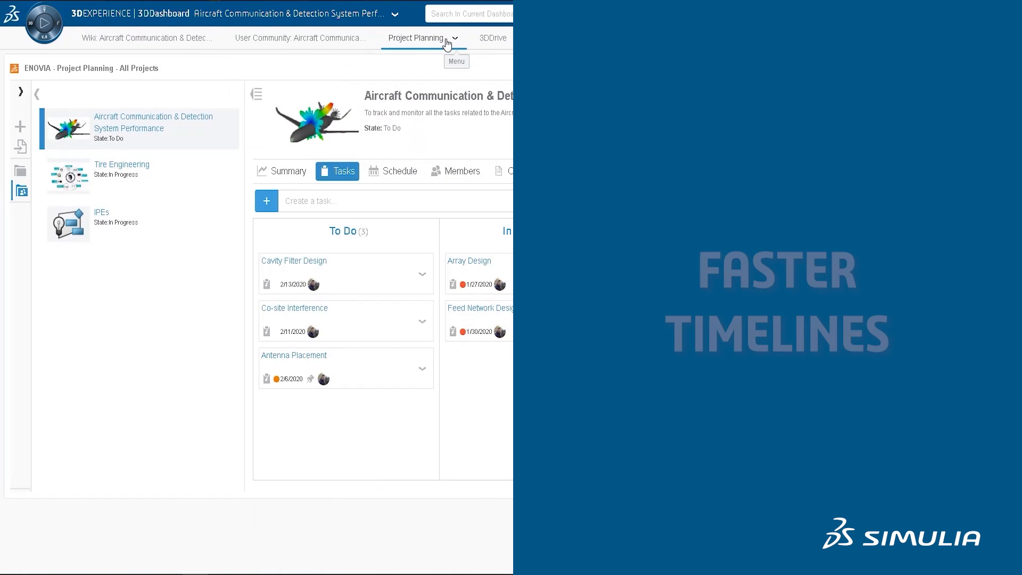
mouse_move(289, 170)
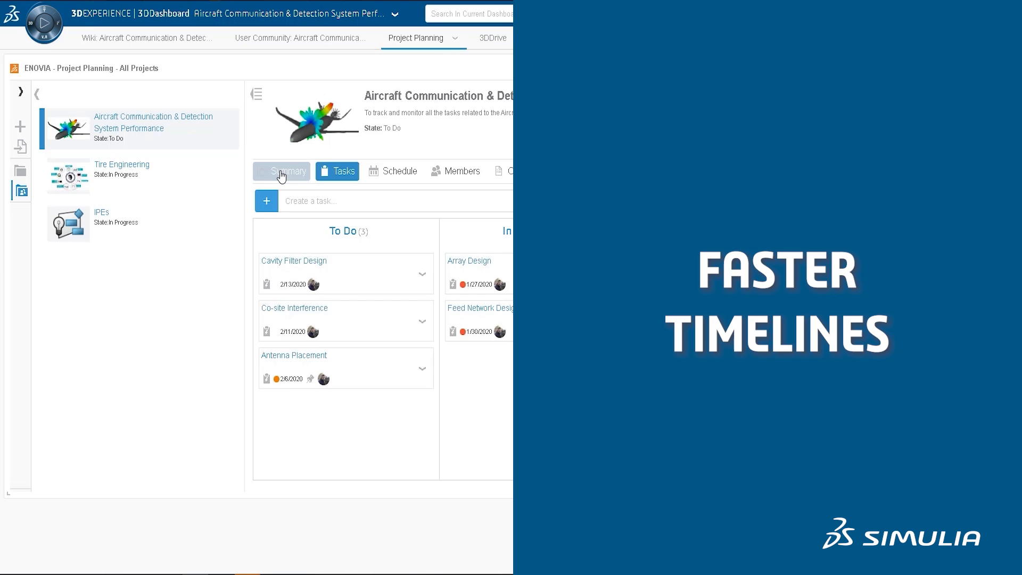
- Show the aircraft project's Summary charts, then its Schedule view
click(286, 170)
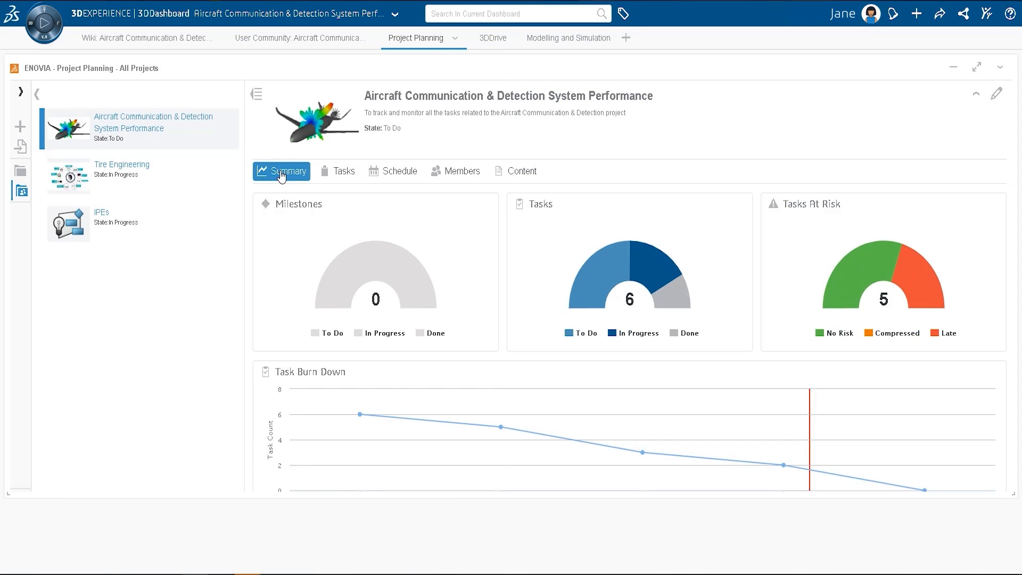
mouse_move(397, 171)
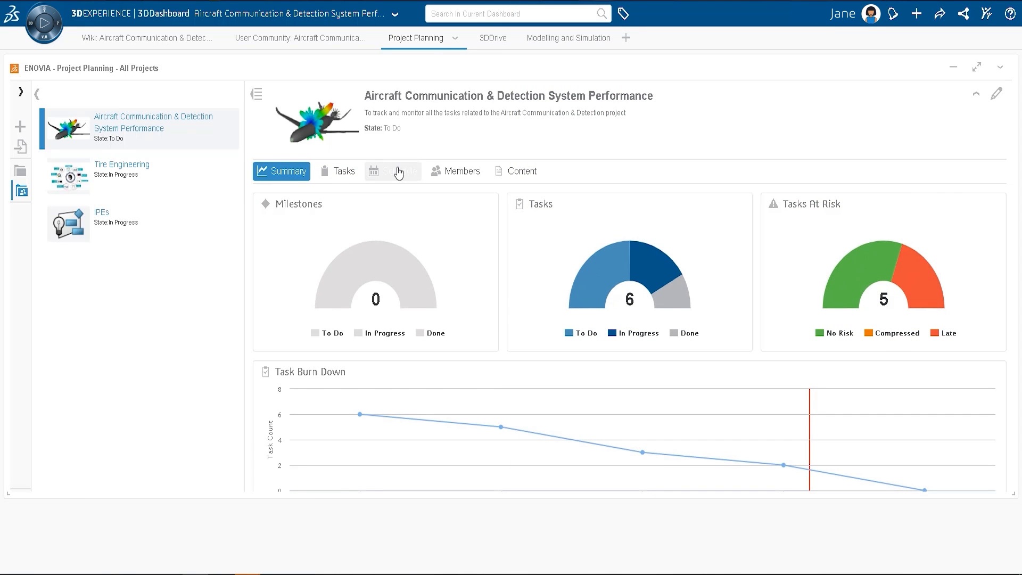
click(393, 170)
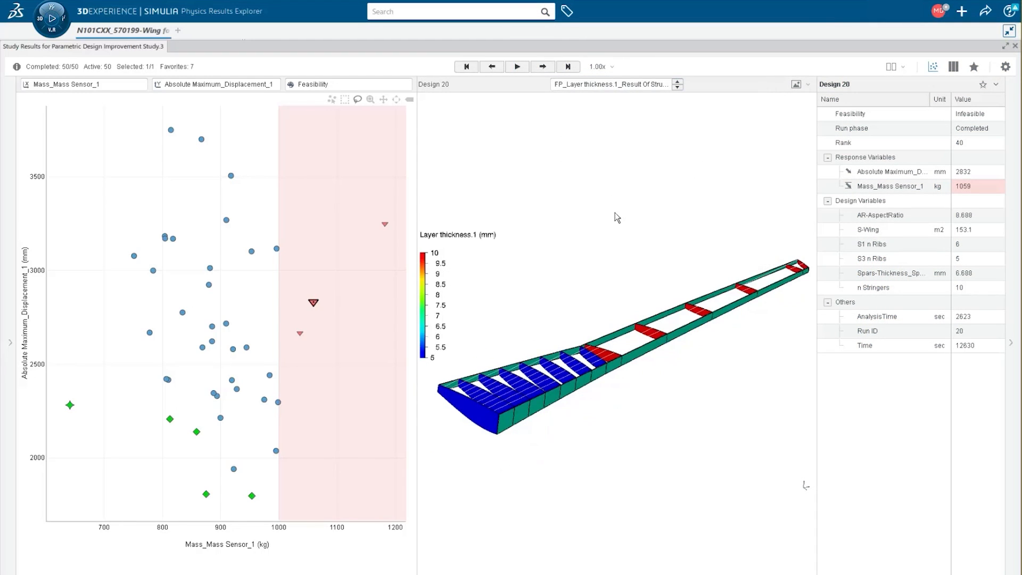
- Select a scatter-plot design point to show Design 20's wing result and property table
click(542, 66)
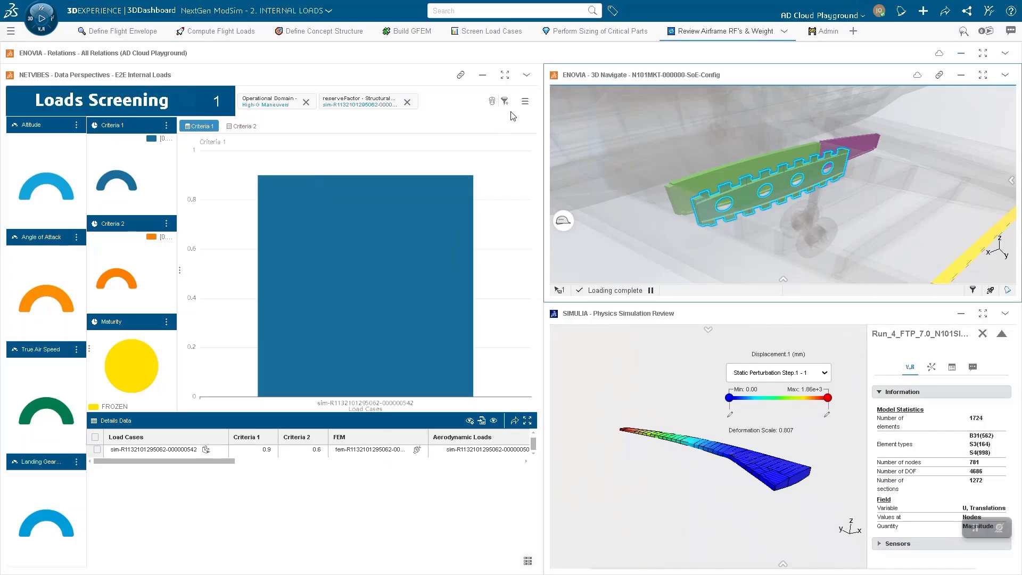
- Switch the NETVIBES internal loads perspective from Loads Screening to Load Factor
click(215, 97)
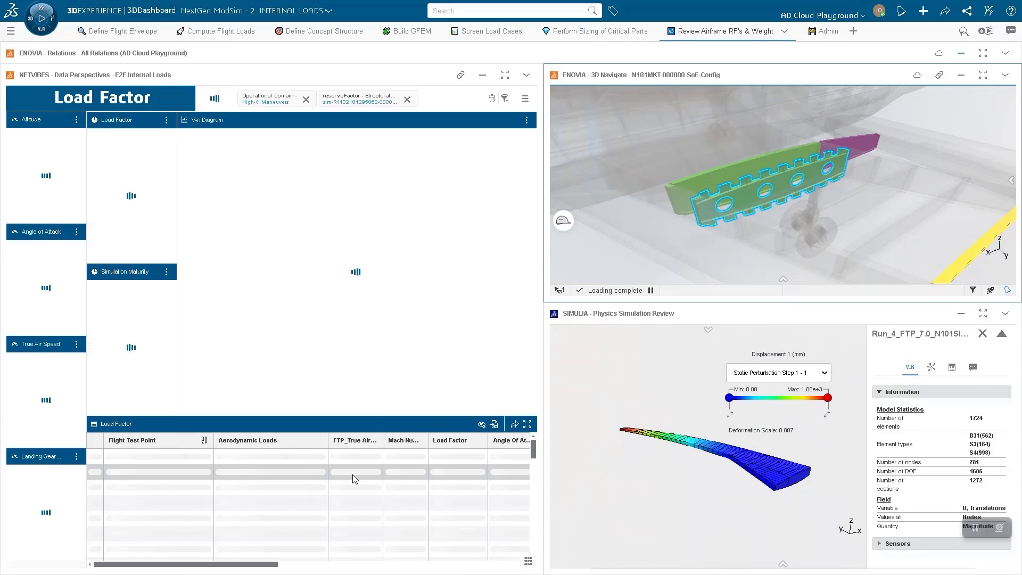